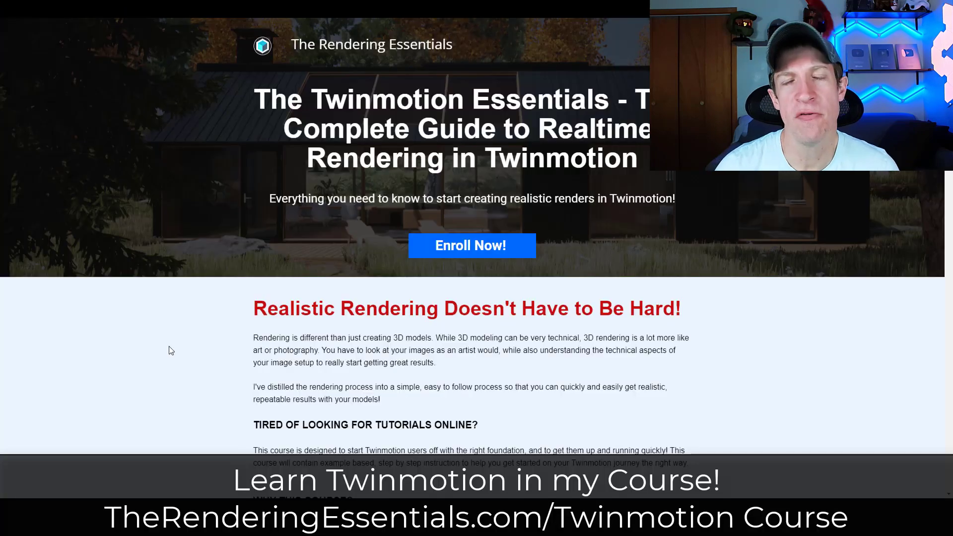
Step: Scroll the Twinmotion Essentials course page down to the Creating an Exterior Rendering section
{"action": "scroll", "scroll_direction": "down", "scroll_amount": 3}
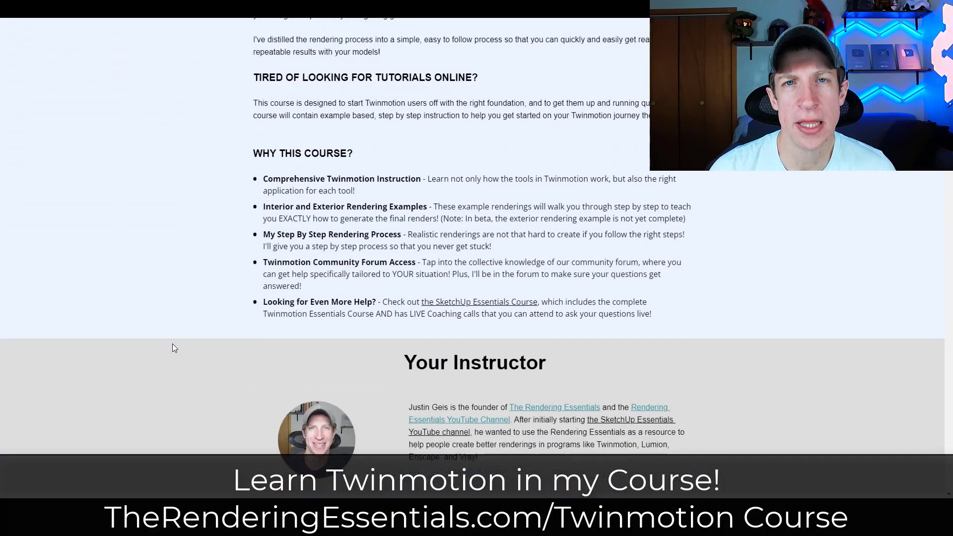
{"action": "scroll", "scroll_direction": "down", "scroll_amount": 3}
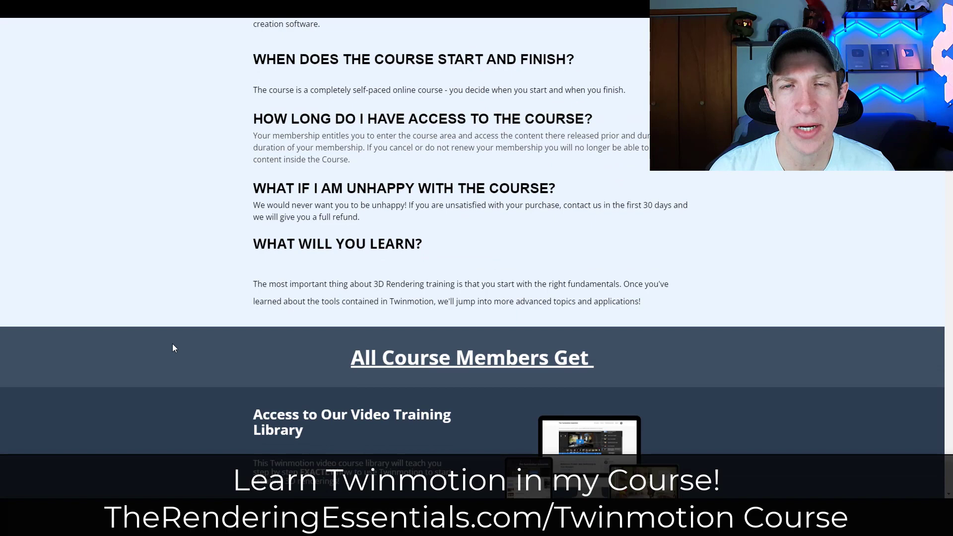
{"action": "scroll", "scroll_direction": "down", "scroll_amount": 3}
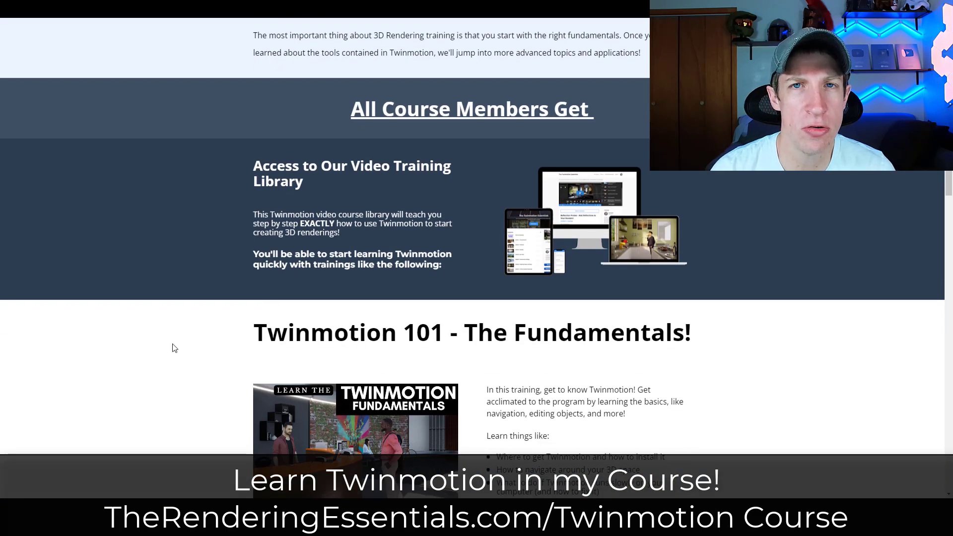
{"action": "scroll", "scroll_direction": "down", "scroll_amount": 3}
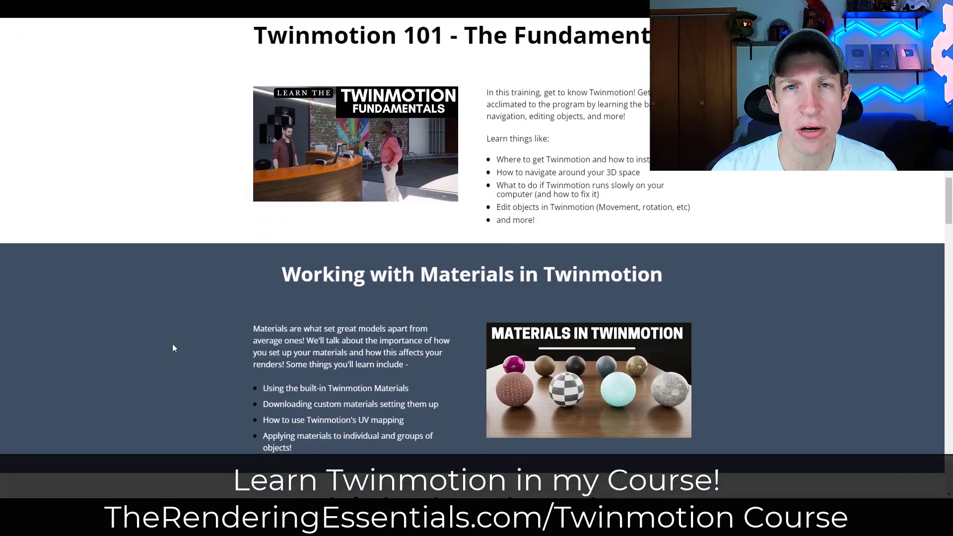
{"action": "scroll", "scroll_direction": "down", "scroll_amount": 3}
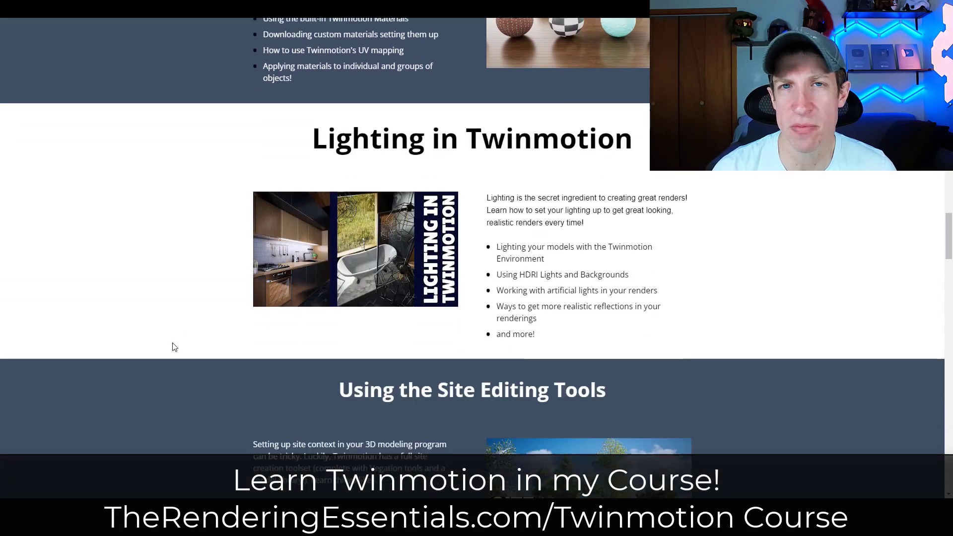
{"action": "scroll", "scroll_direction": "down", "scroll_amount": 3}
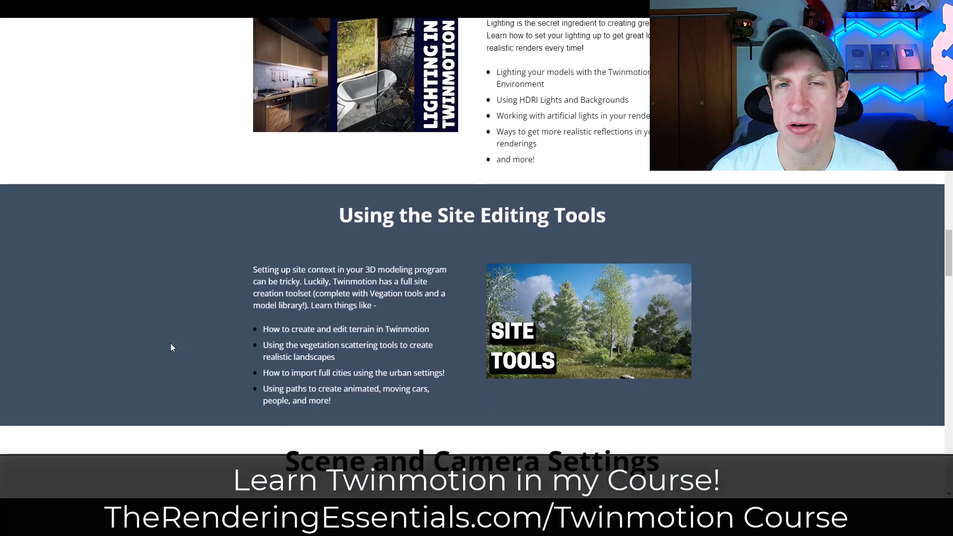
{"action": "scroll", "scroll_direction": "down", "scroll_amount": 3}
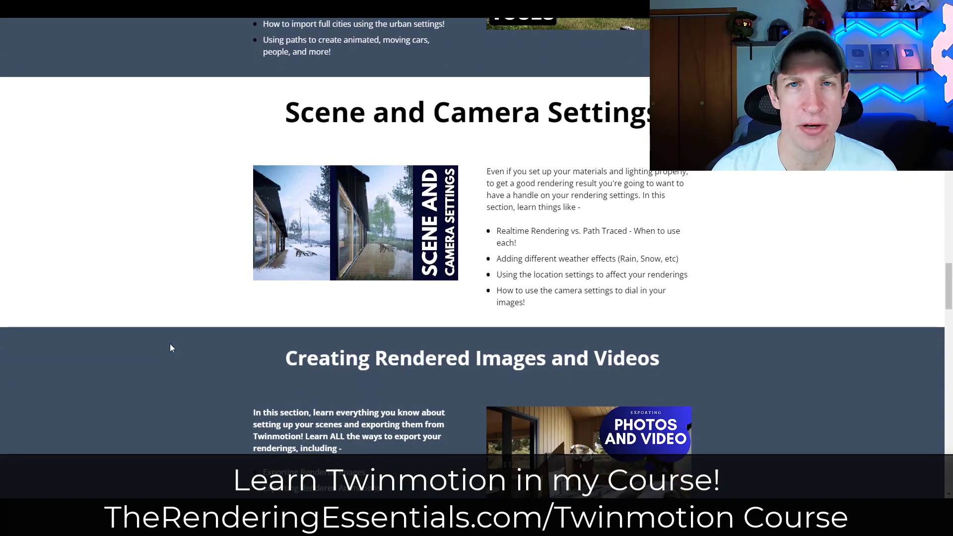
{"action": "scroll", "scroll_direction": "down", "scroll_amount": 3}
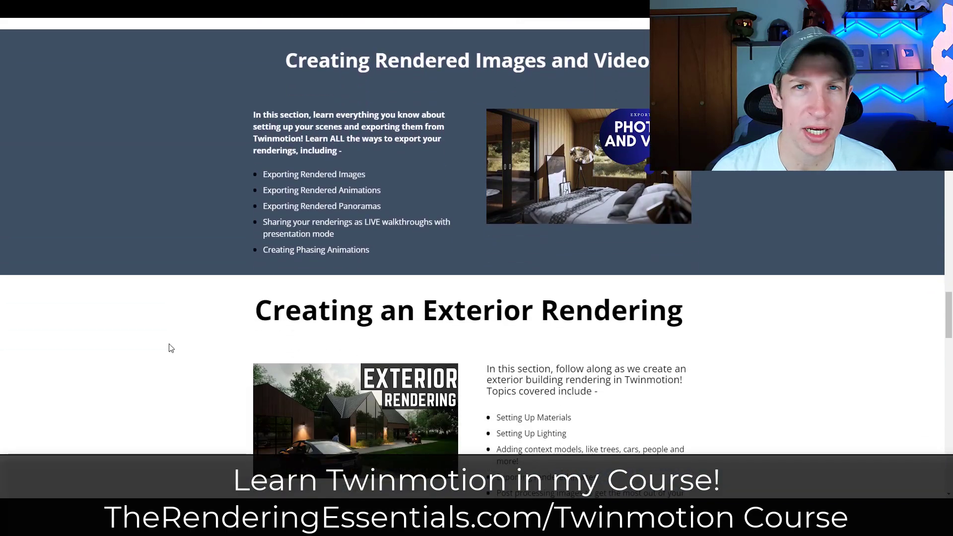
{"action": "scroll", "scroll_direction": "down", "scroll_amount": 3}
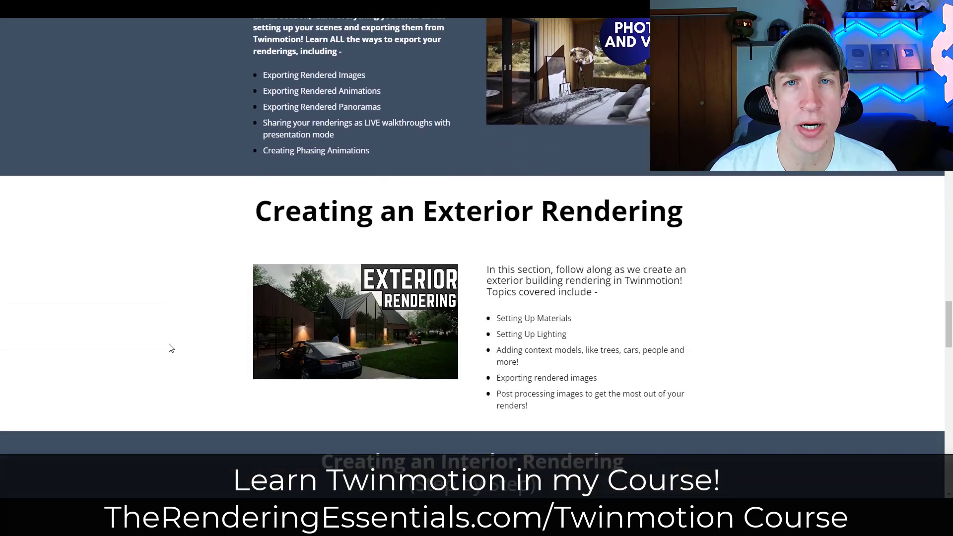
{"action": "scroll", "scroll_direction": "down", "scroll_amount": 3}
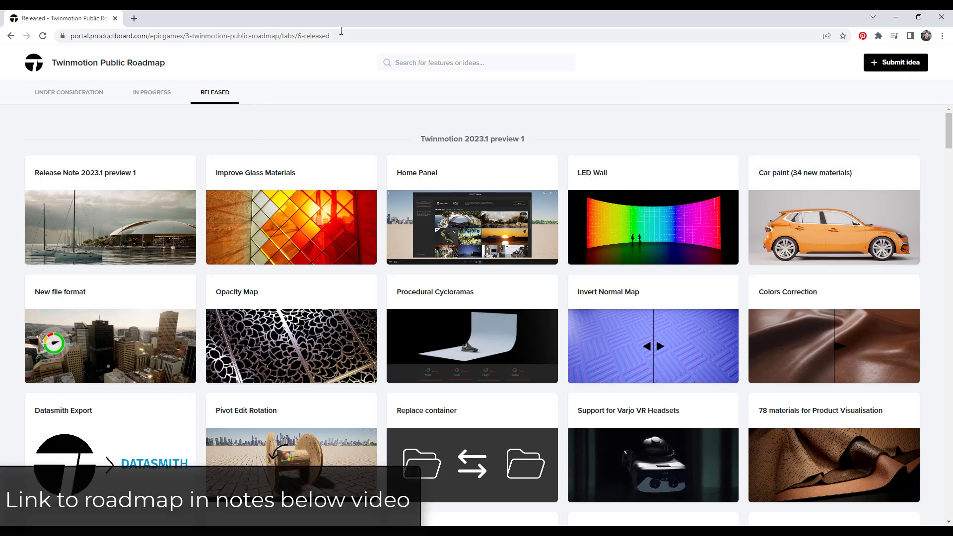
{"action": "mouse_move", "coordinate": [141, 85]}
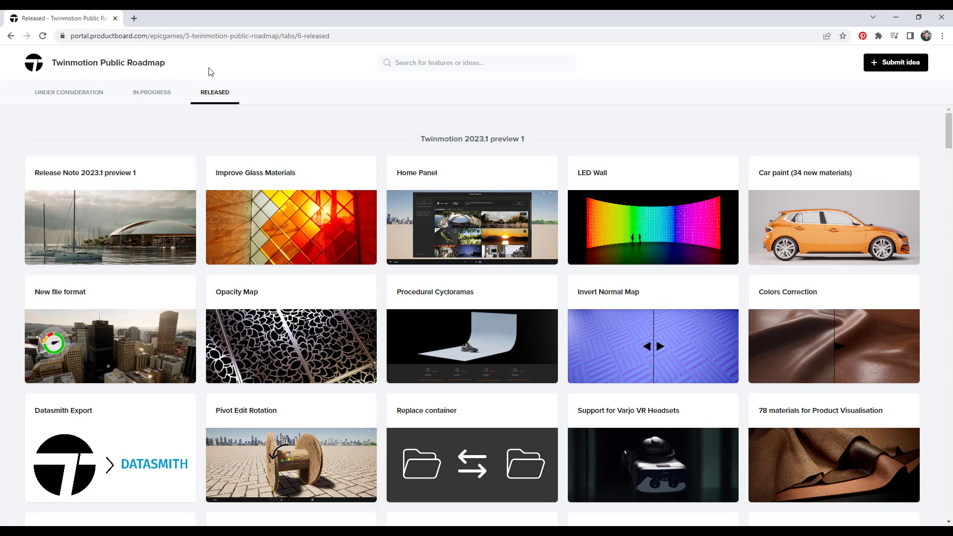
{"action": "mouse_move", "coordinate": [215, 68]}
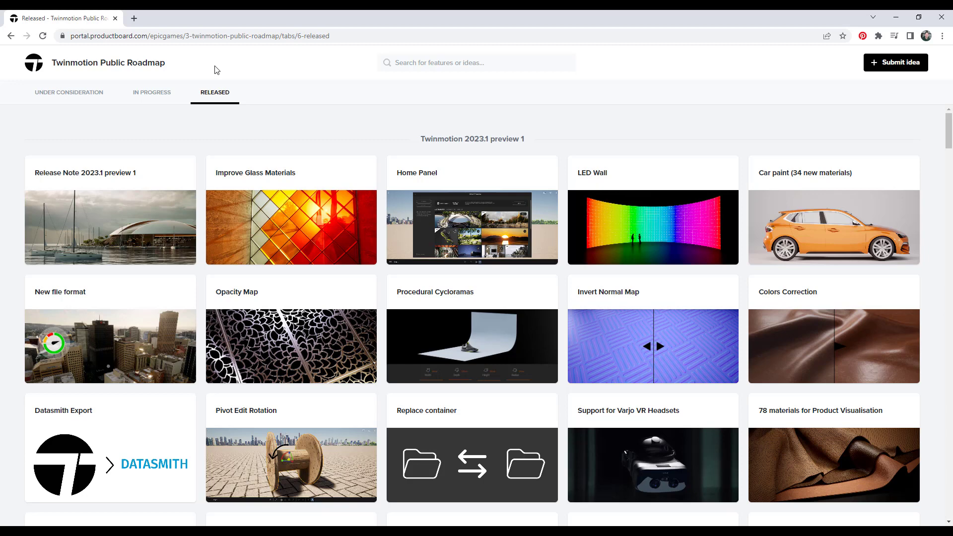
{"action": "mouse_move", "coordinate": [196, 177]}
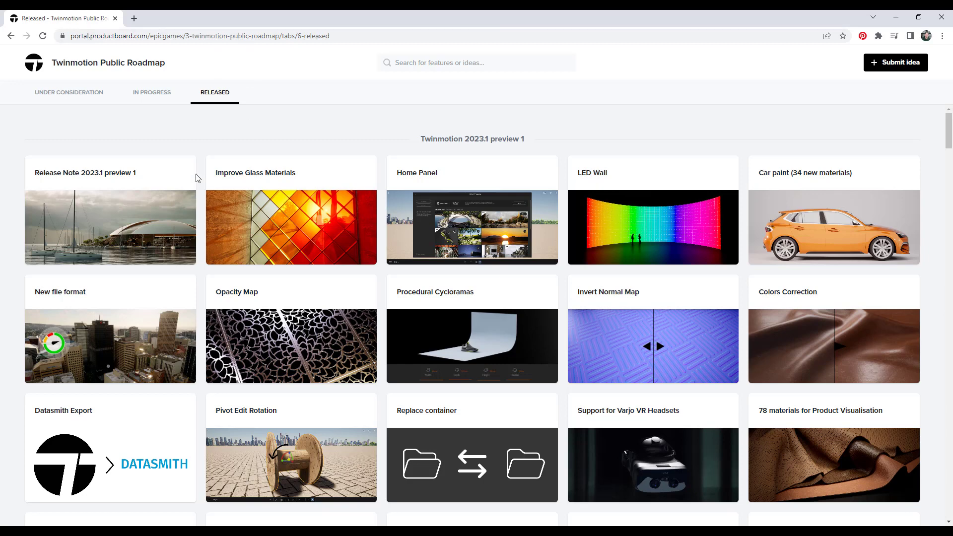
{"action": "mouse_move", "coordinate": [224, 95]}
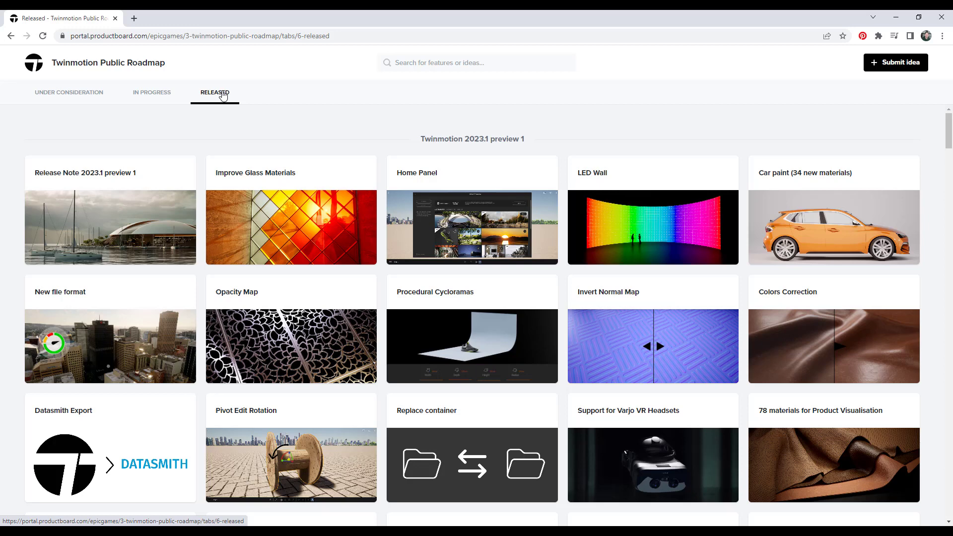
{"action": "left_click", "coordinate": [151, 92]}
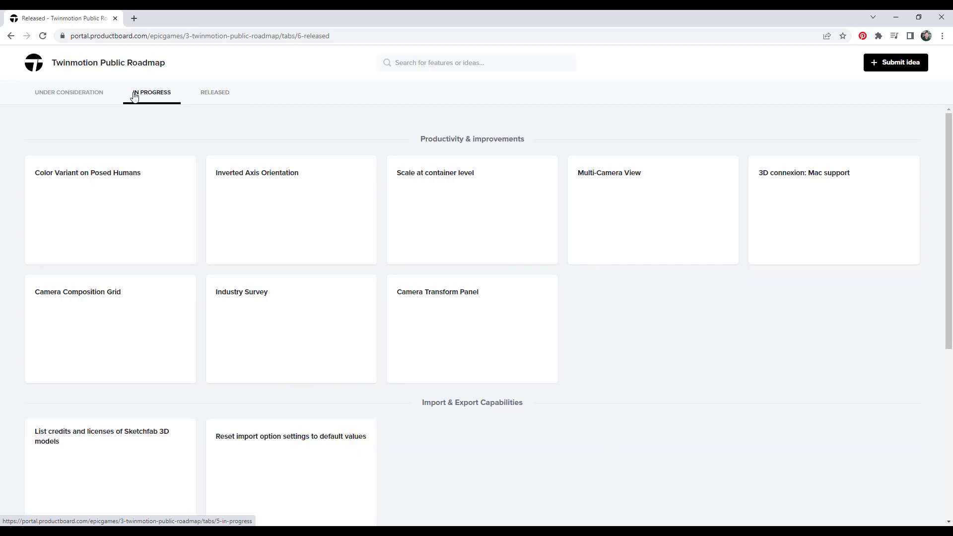
{"action": "left_click", "coordinate": [69, 92]}
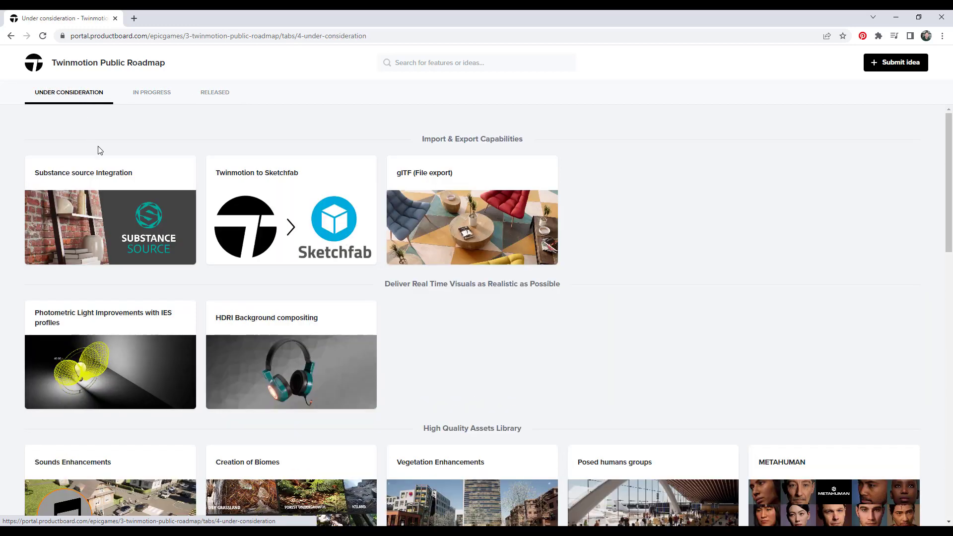
{"action": "mouse_move", "coordinate": [207, 107]}
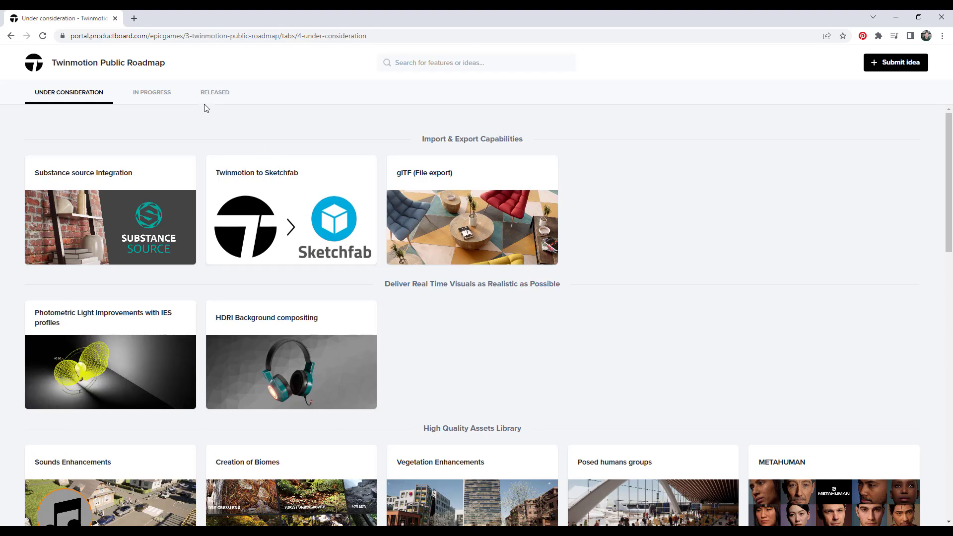
{"action": "left_click", "coordinate": [214, 91]}
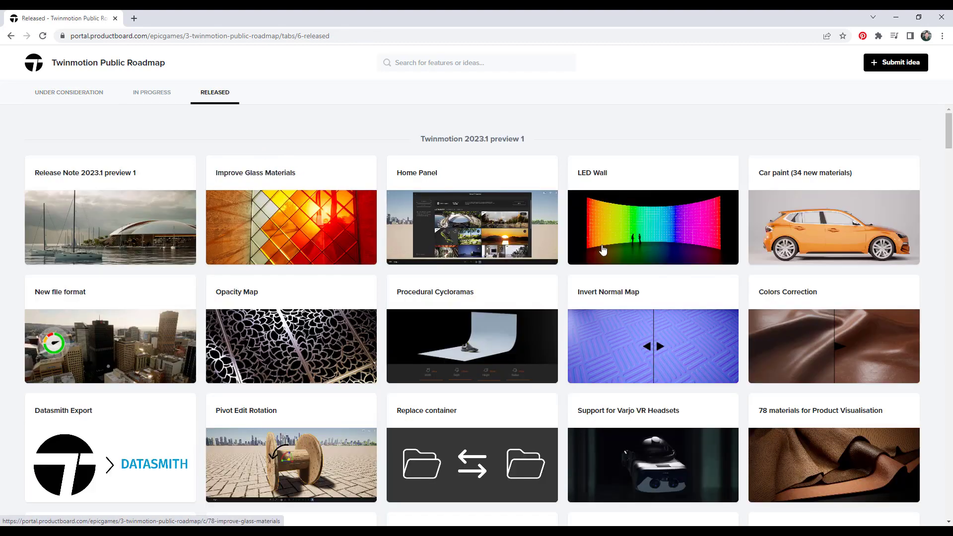
{"action": "scroll", "scroll_direction": "down", "scroll_amount": 3}
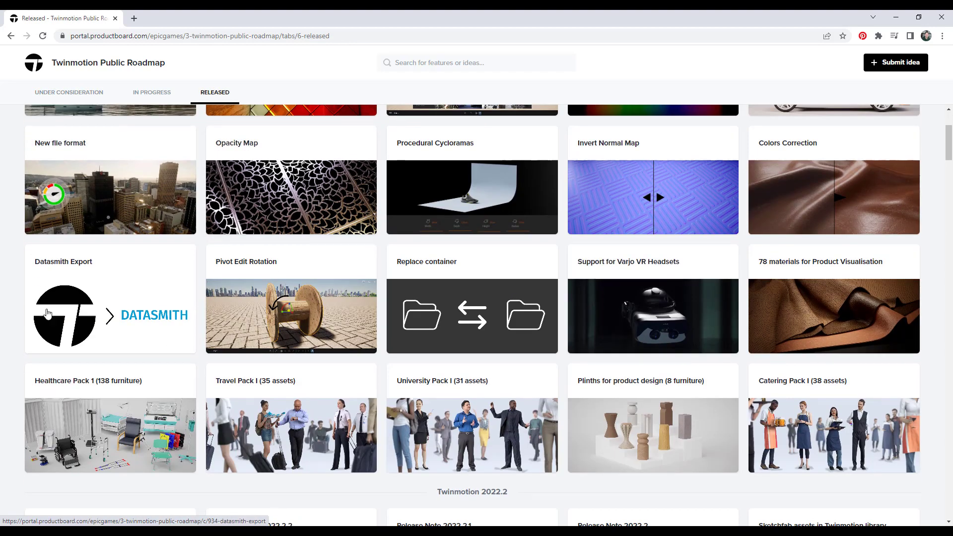
{"action": "mouse_move", "coordinate": [387, 338]}
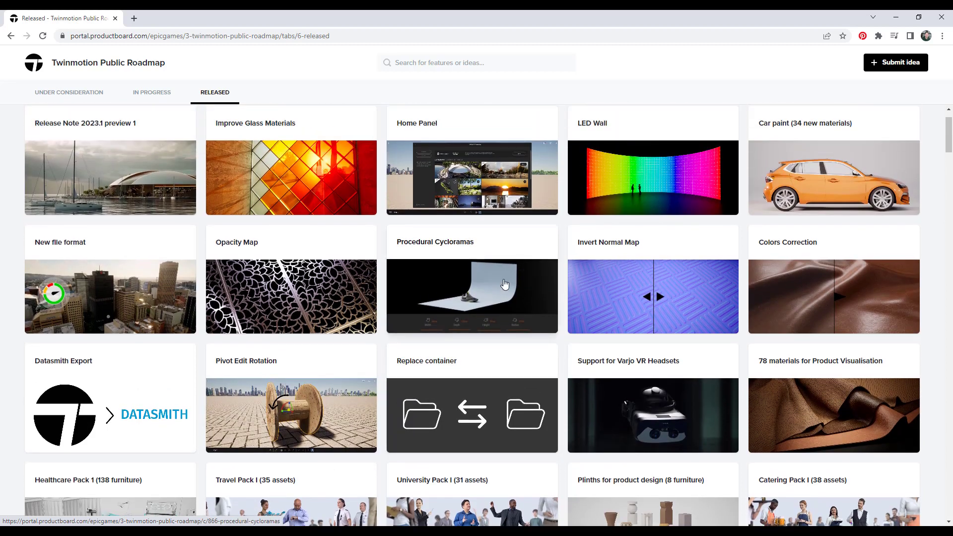
{"action": "mouse_move", "coordinate": [81, 133]}
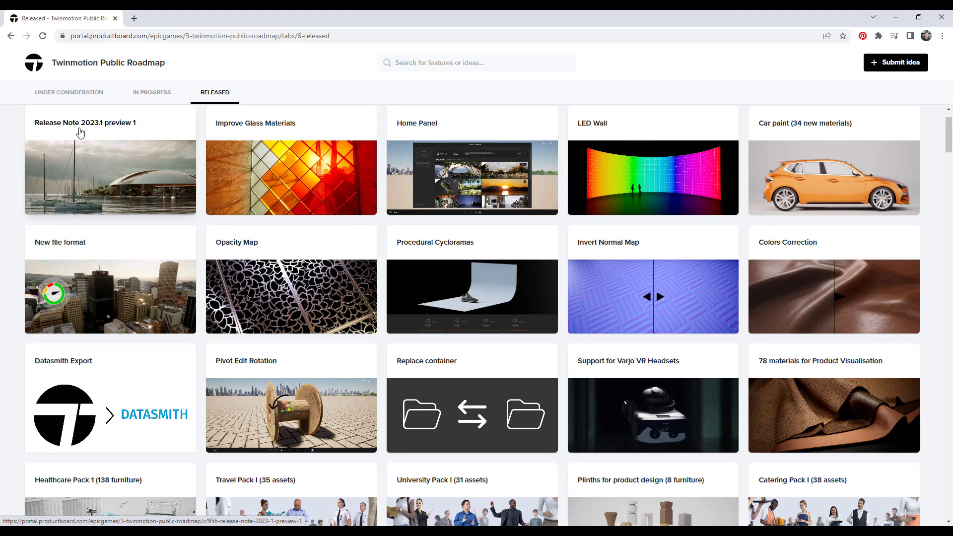
{"action": "left_click", "coordinate": [291, 178]}
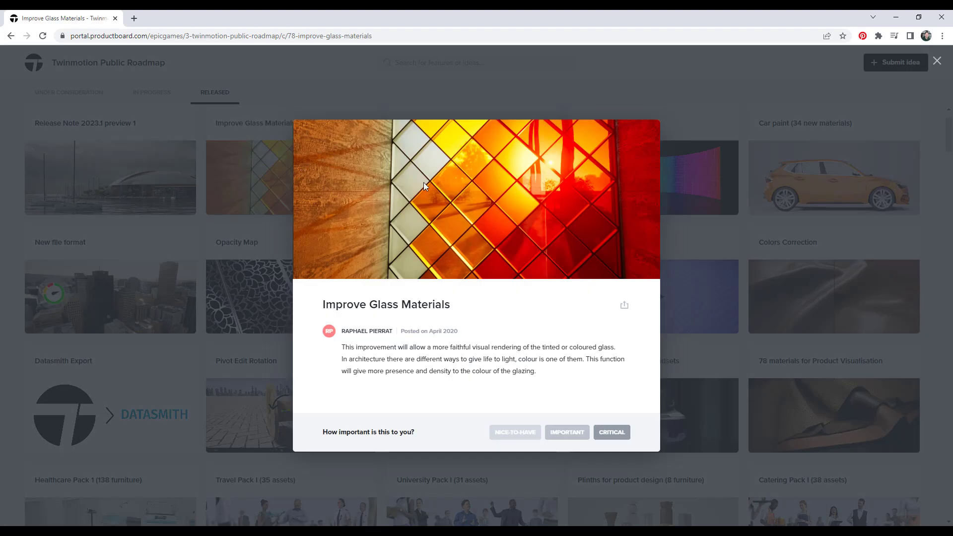
{"action": "left_click", "coordinate": [938, 60]}
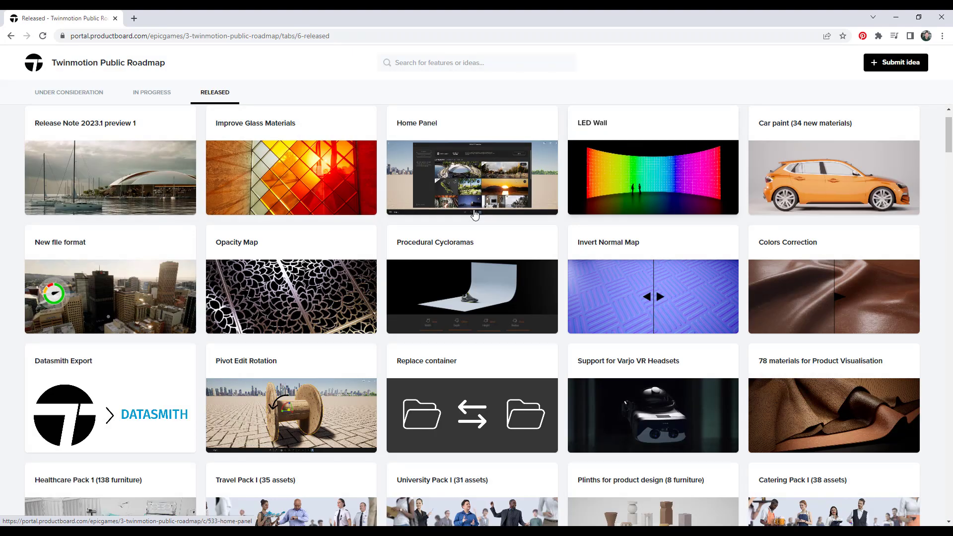
{"action": "mouse_move", "coordinate": [668, 286]}
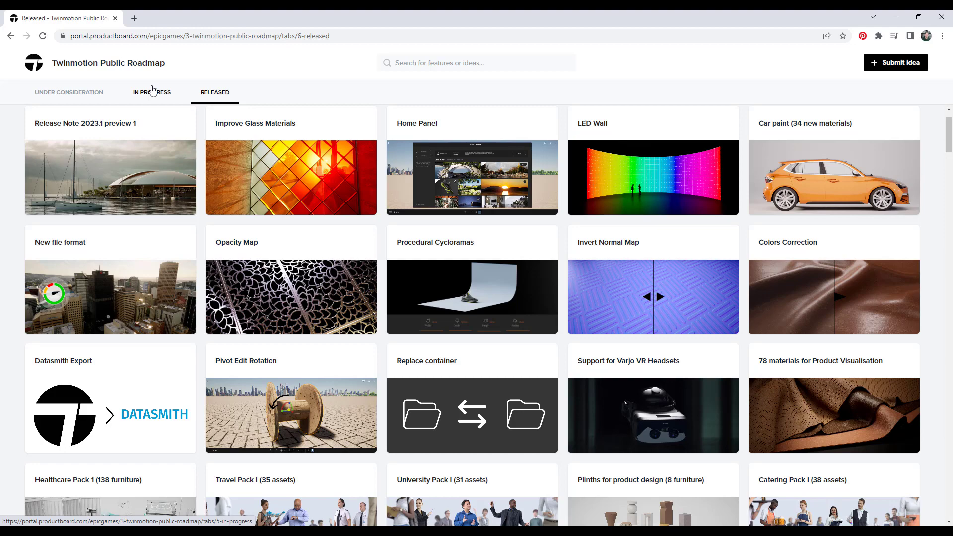
{"action": "left_click", "coordinate": [151, 91]}
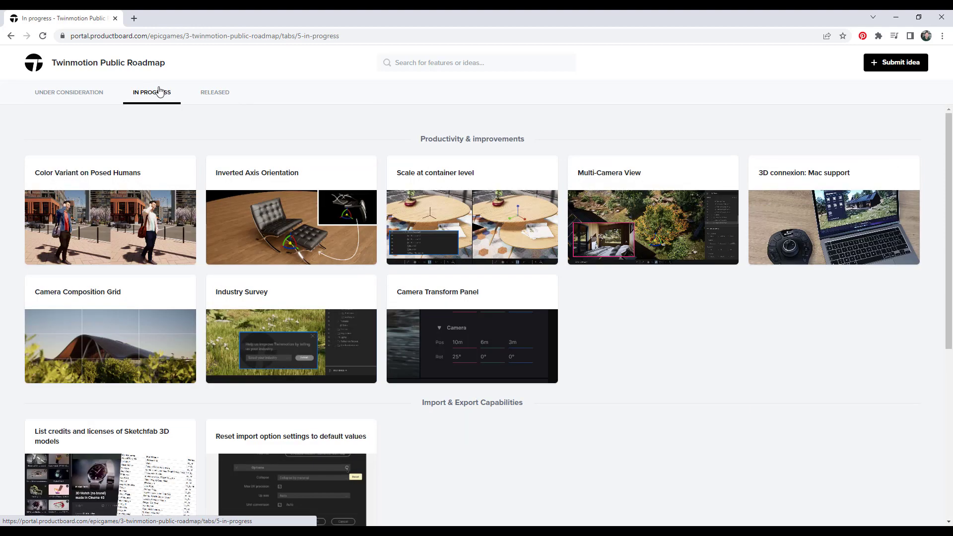
{"action": "scroll", "scroll_direction": "down", "scroll_amount": 3}
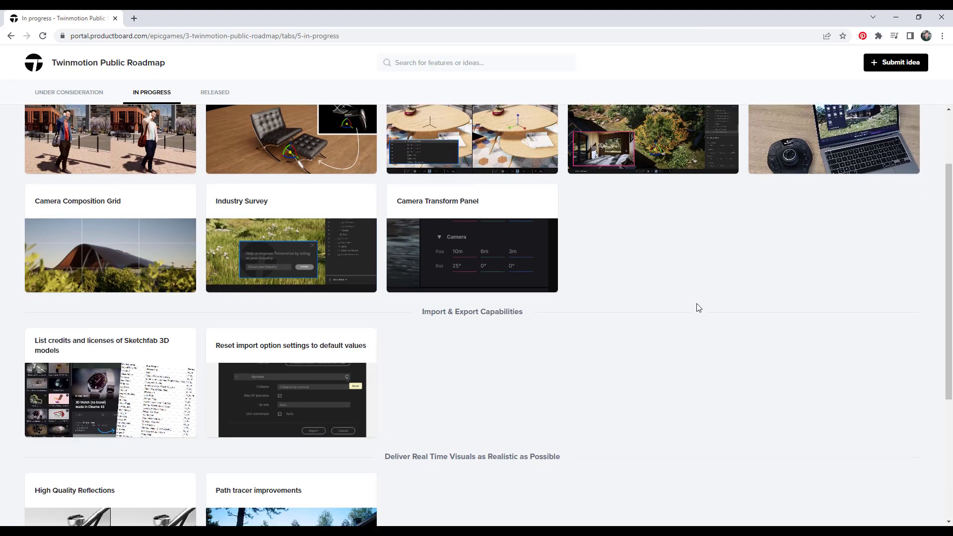
{"action": "scroll", "scroll_direction": "down", "scroll_amount": 3}
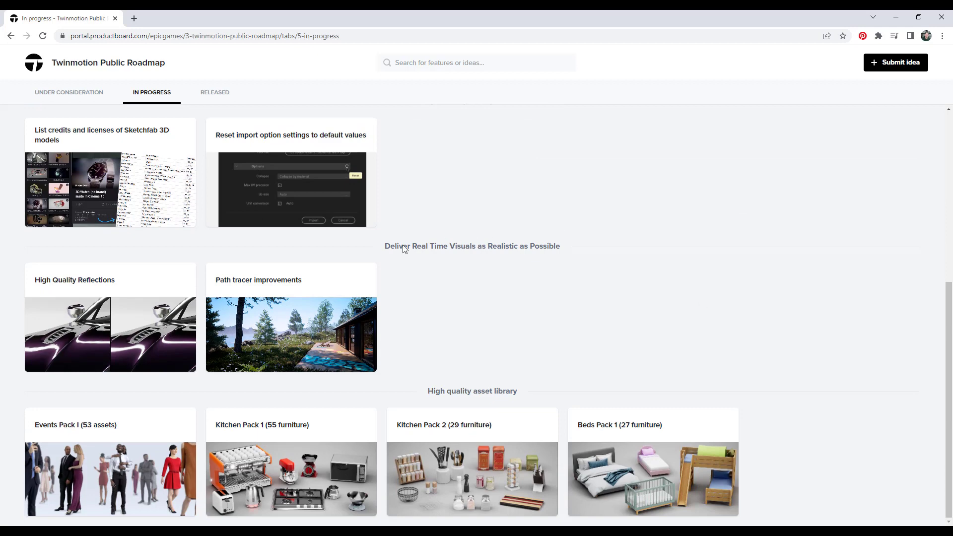
{"action": "mouse_move", "coordinate": [174, 453]}
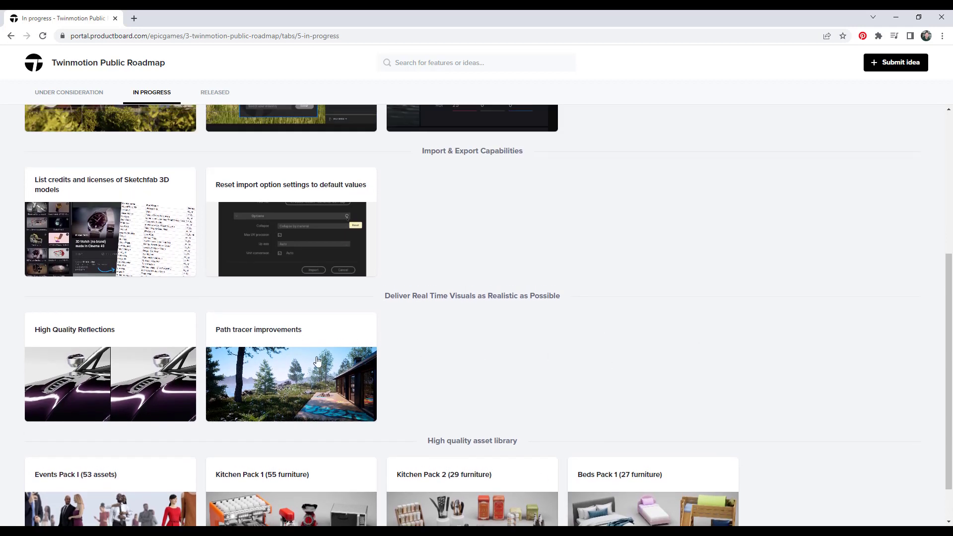
{"action": "mouse_move", "coordinate": [81, 398]}
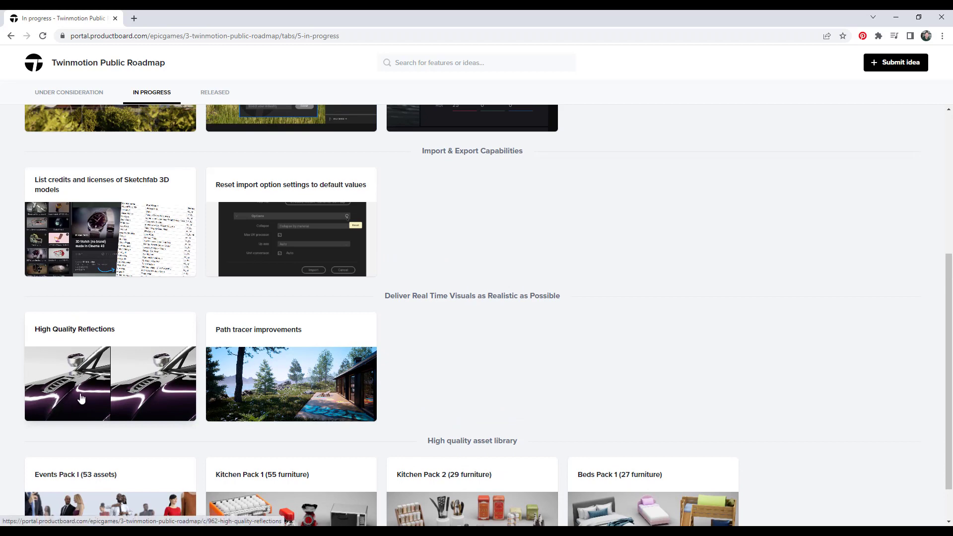
{"action": "mouse_move", "coordinate": [318, 389]}
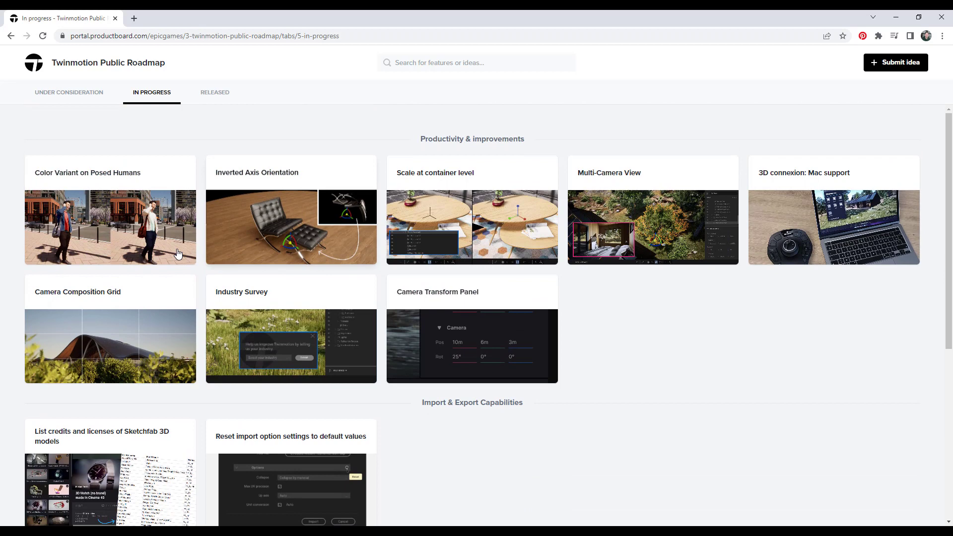
{"action": "mouse_move", "coordinate": [535, 248]}
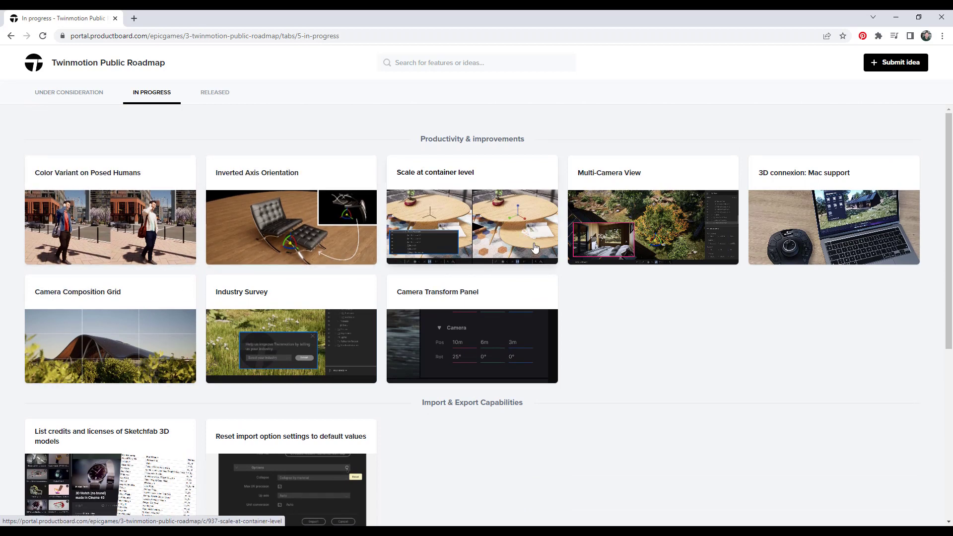
{"action": "mouse_move", "coordinate": [677, 244]}
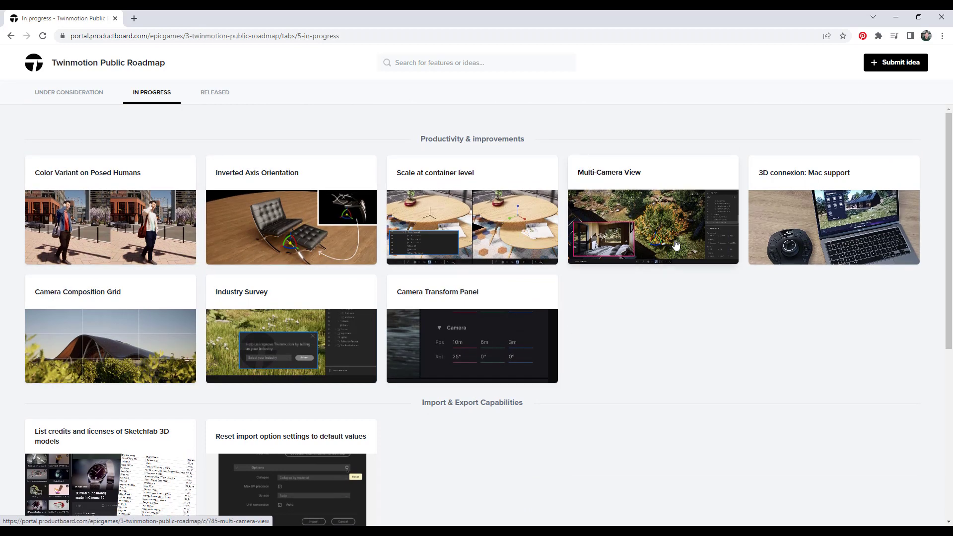
{"action": "mouse_move", "coordinate": [565, 234]}
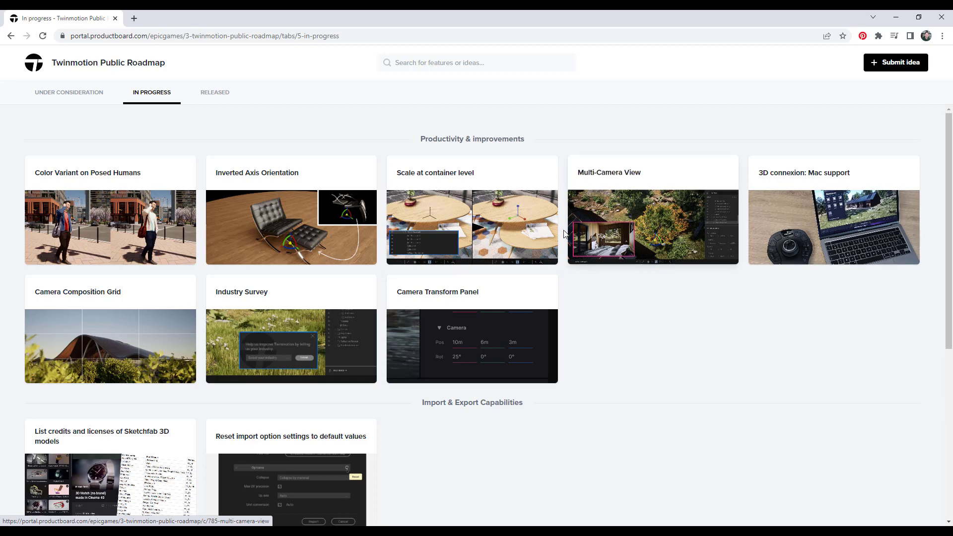
{"action": "mouse_move", "coordinate": [631, 239]}
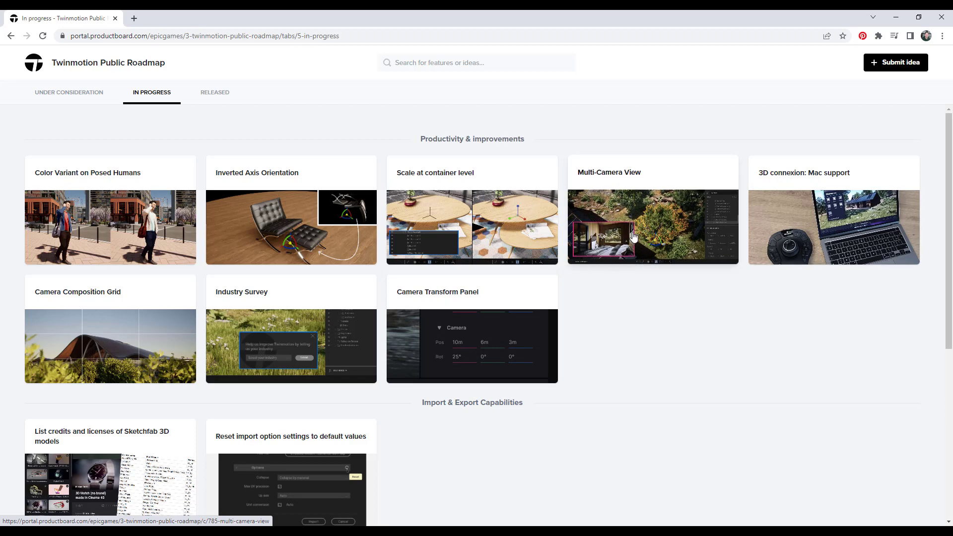
{"action": "mouse_move", "coordinate": [340, 318]}
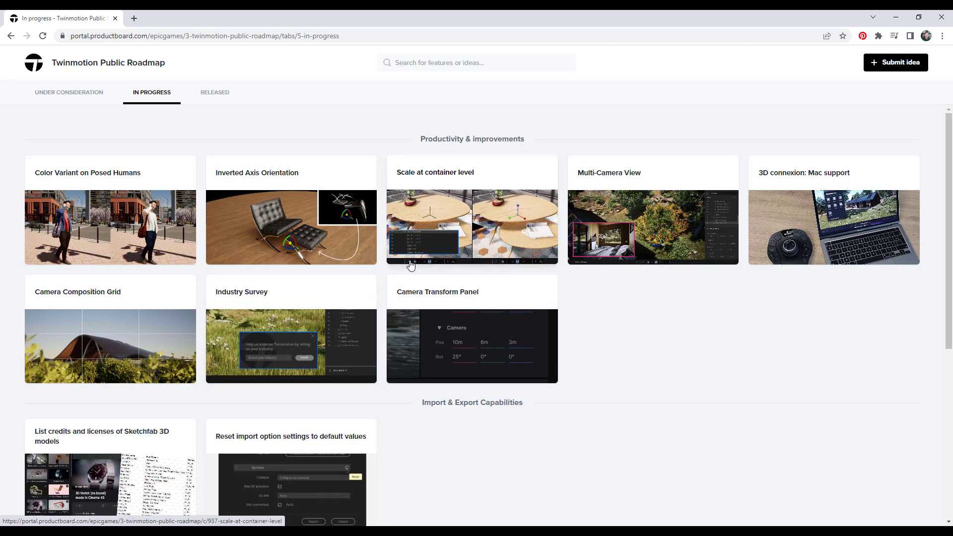
{"action": "mouse_move", "coordinate": [443, 256]}
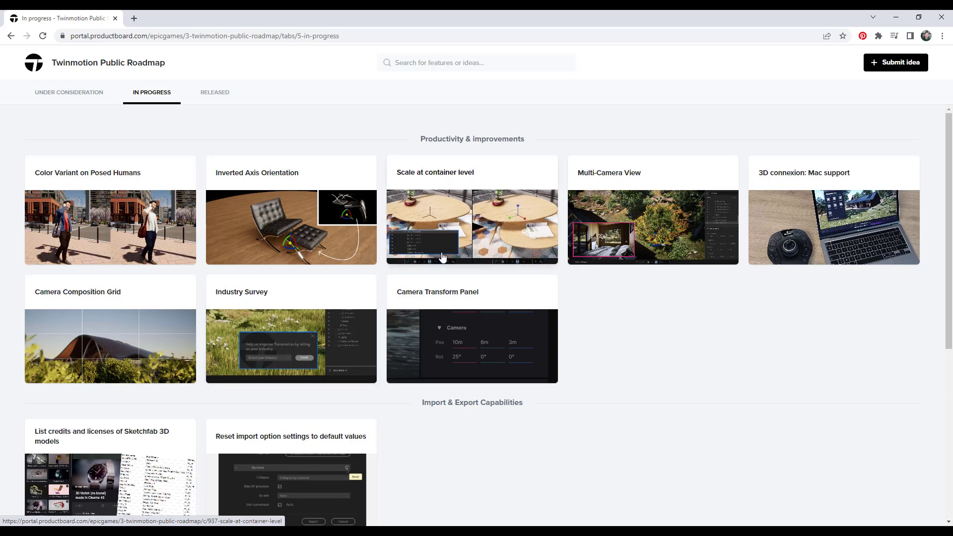
{"action": "mouse_move", "coordinate": [447, 248]}
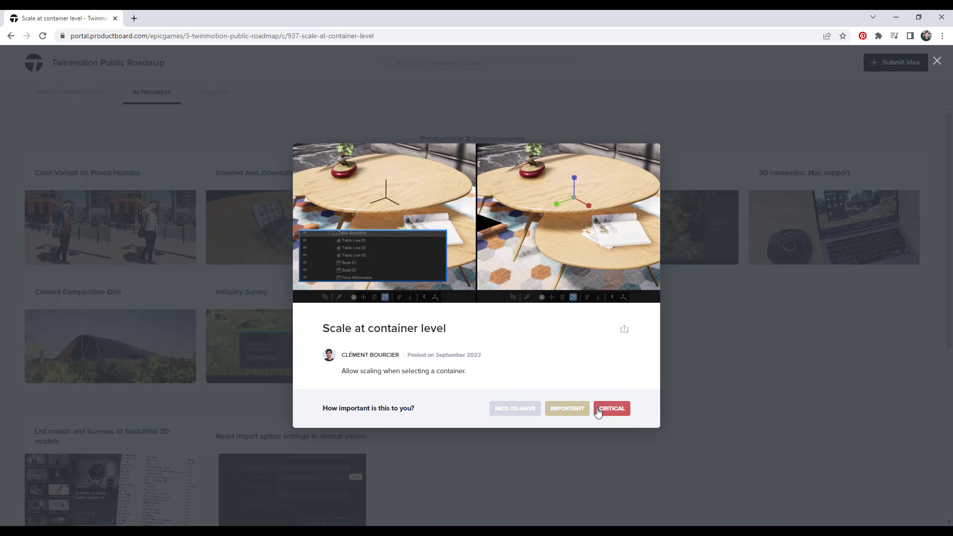
{"action": "mouse_move", "coordinate": [512, 410]}
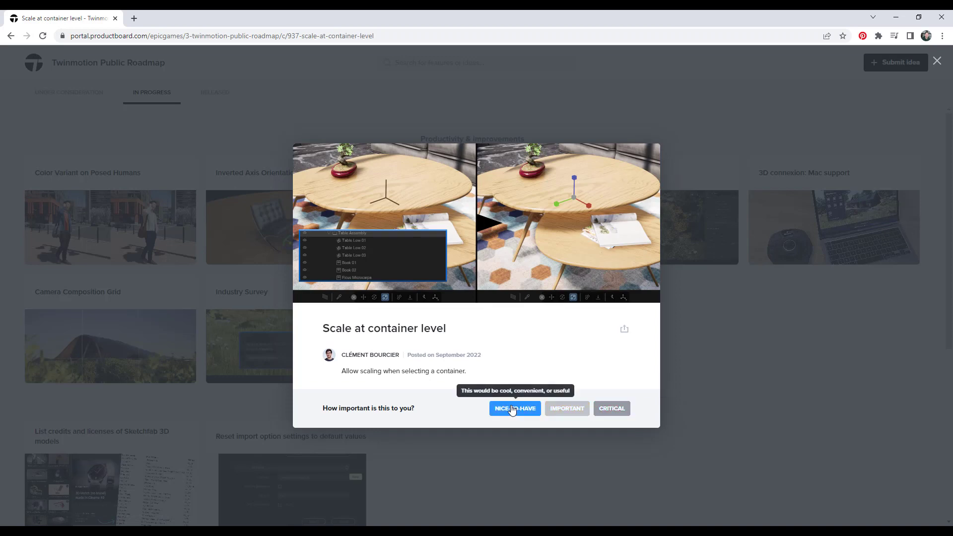
{"action": "left_click", "coordinate": [567, 408]}
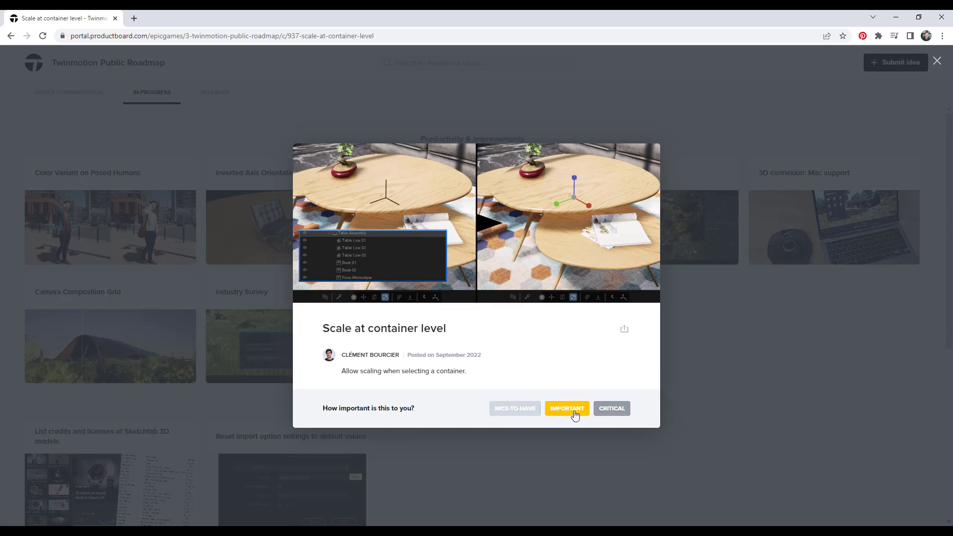
{"action": "mouse_move", "coordinate": [612, 409]}
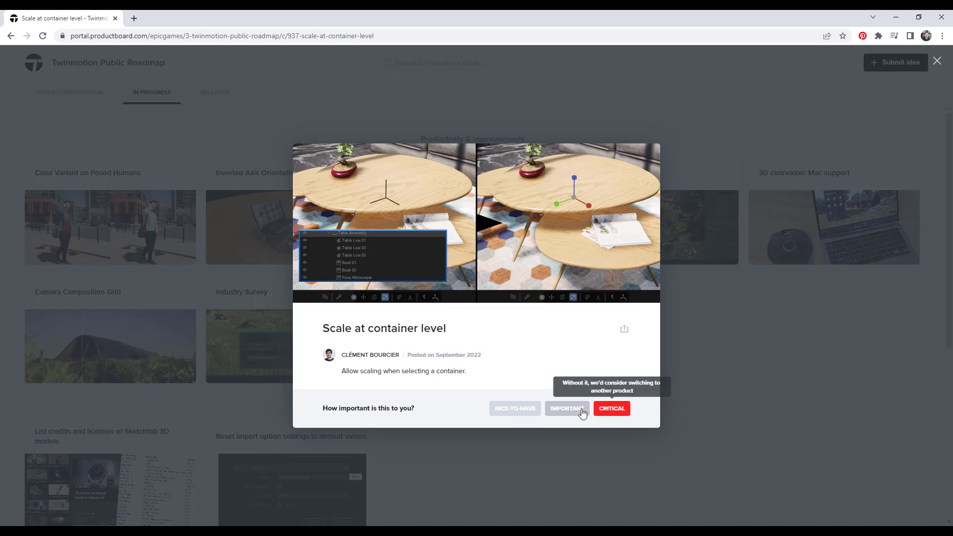
{"action": "left_click", "coordinate": [938, 60]}
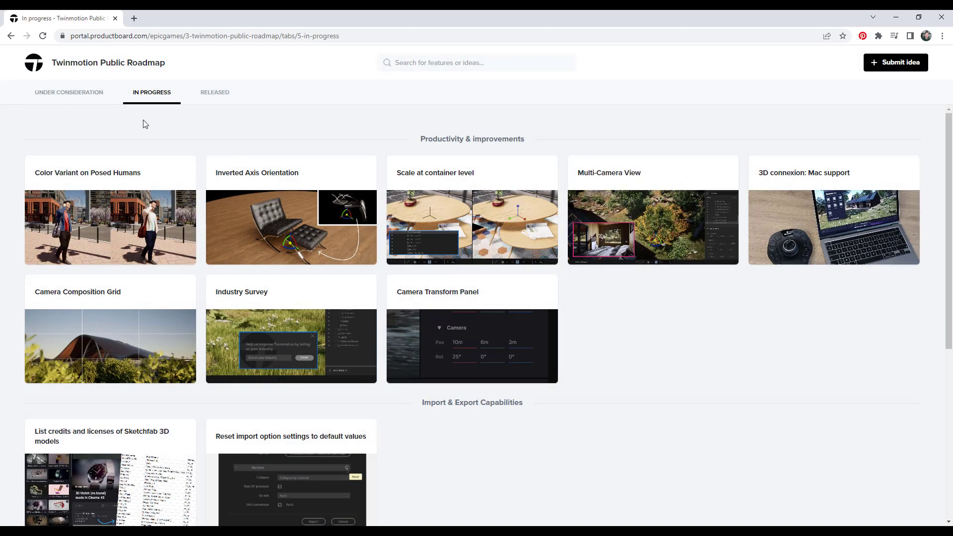
Step: Show the Under Consideration ideas and scroll through the asset packs and productivity cards
{"action": "left_click", "coordinate": [69, 92]}
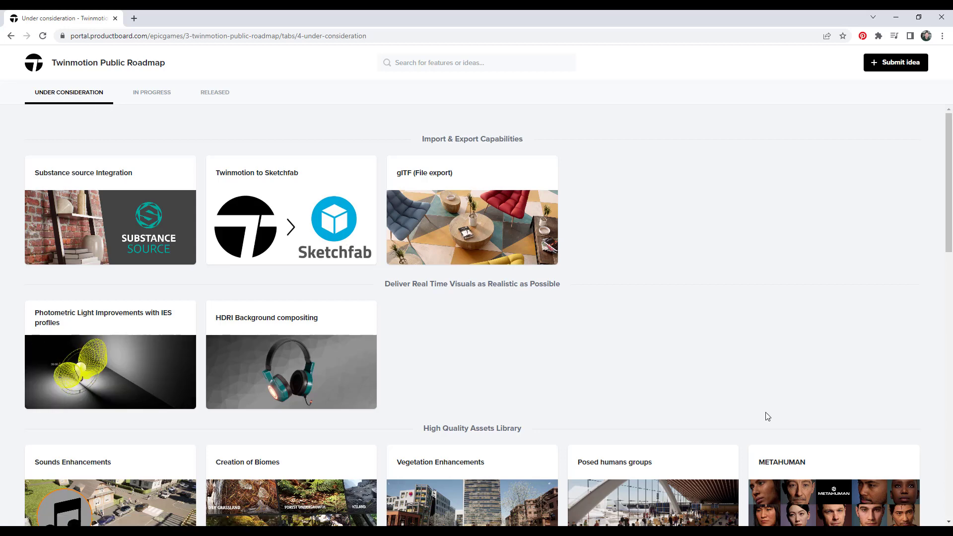
{"action": "mouse_move", "coordinate": [774, 412]}
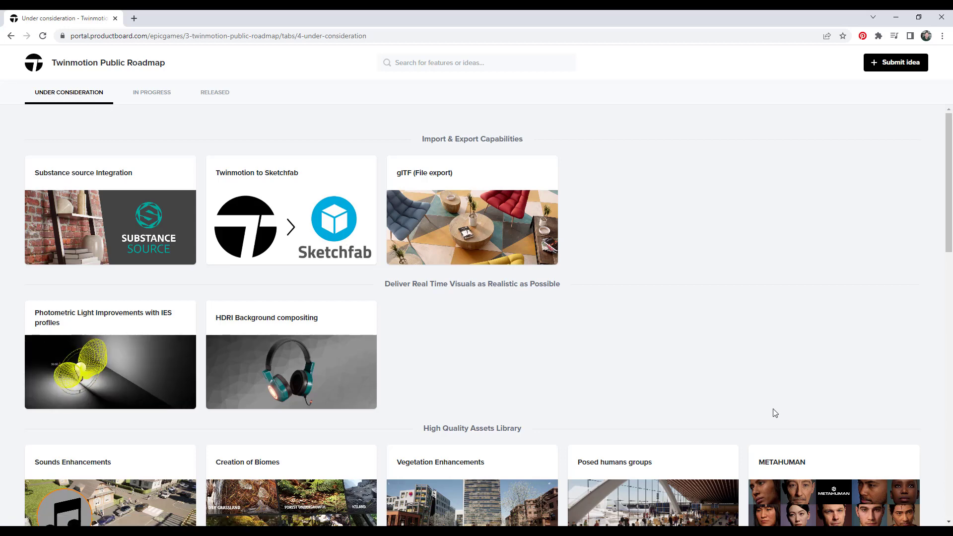
{"action": "scroll", "scroll_direction": "down", "scroll_amount": 3}
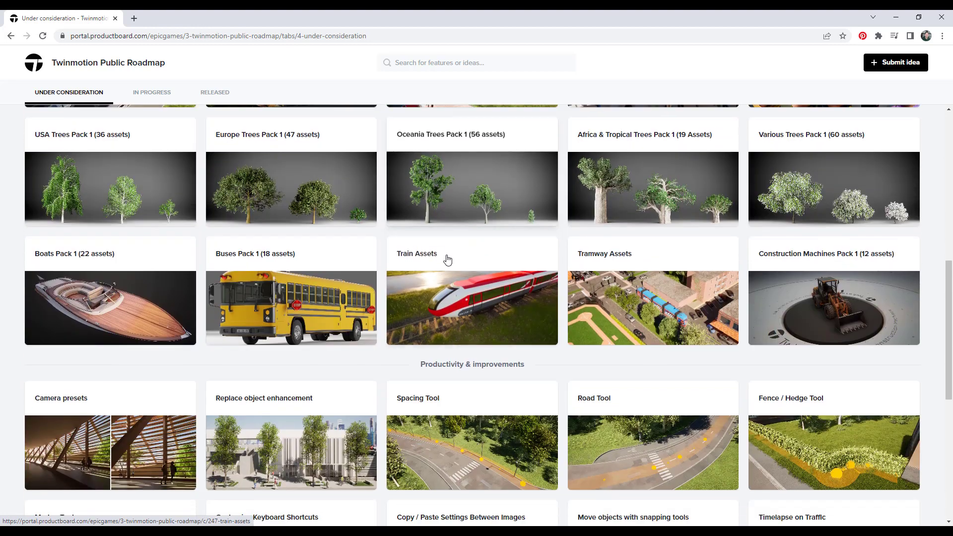
{"action": "scroll", "scroll_direction": "down", "scroll_amount": 3}
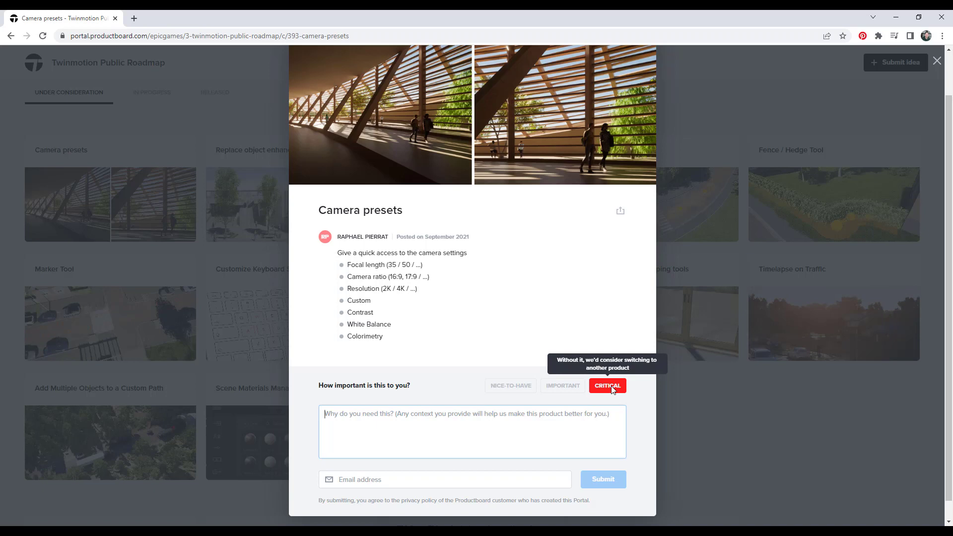
{"action": "mouse_move", "coordinate": [517, 270]}
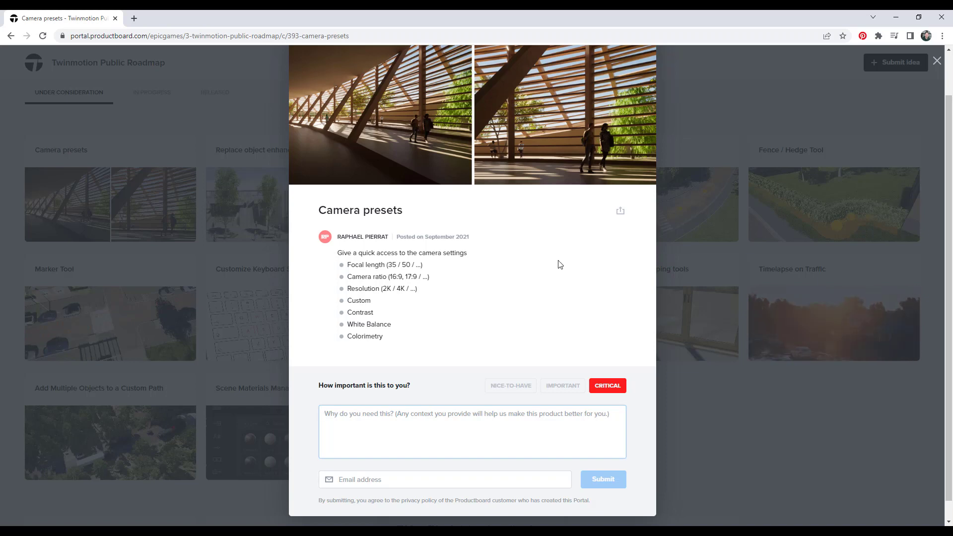
Step: Mark Camera presets as Critical and enter placeholder text 'fdsafdfda' in its comment field
{"action": "left_click", "coordinate": [510, 366]}
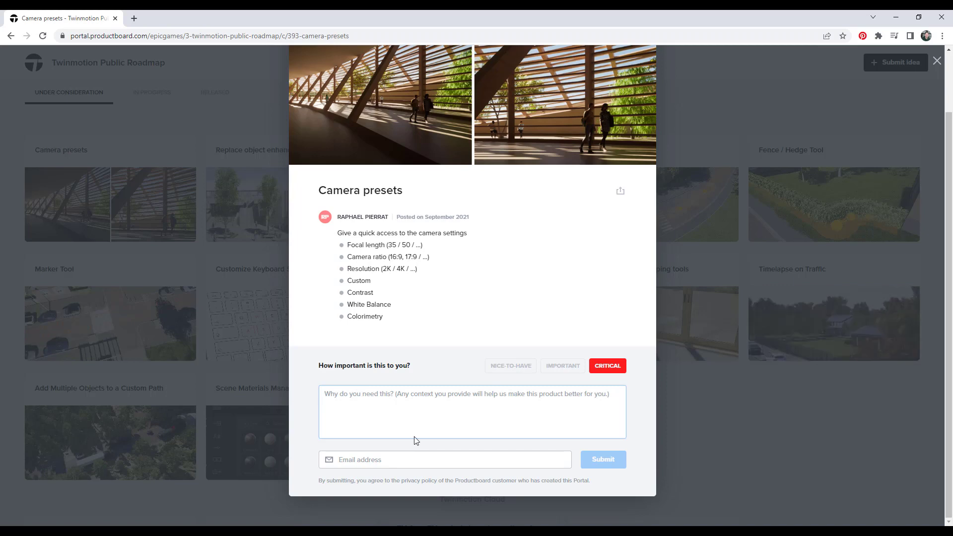
{"action": "type", "text": "fdsafdfda"}
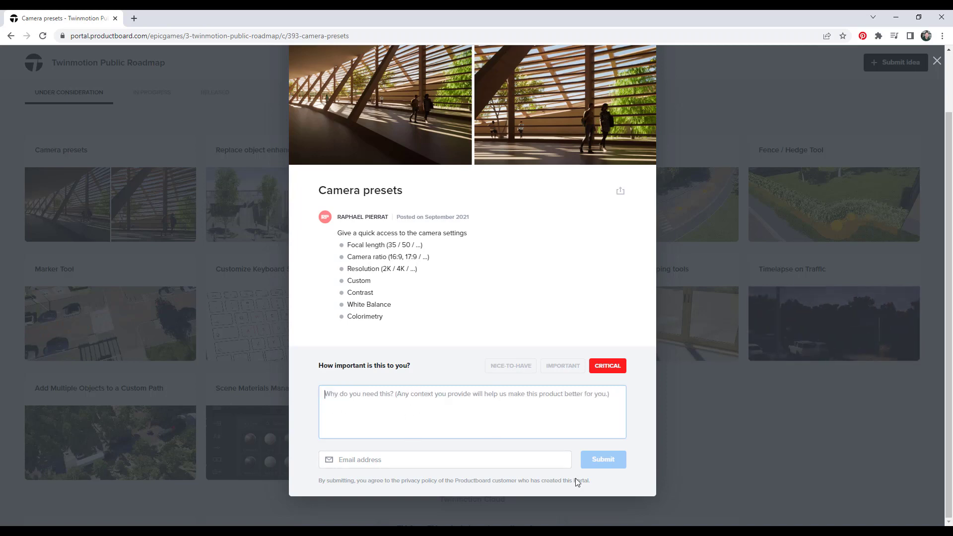
Step: Close the Camera presets card and scroll the Under Consideration list to Vegetation Enhancements
{"action": "left_click", "coordinate": [938, 59]}
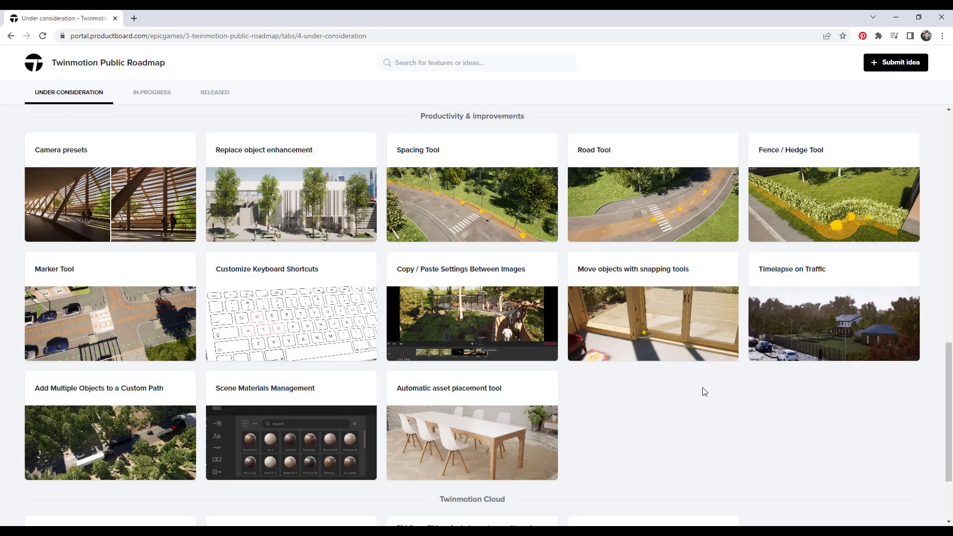
{"action": "scroll", "scroll_direction": "down", "scroll_amount": 3}
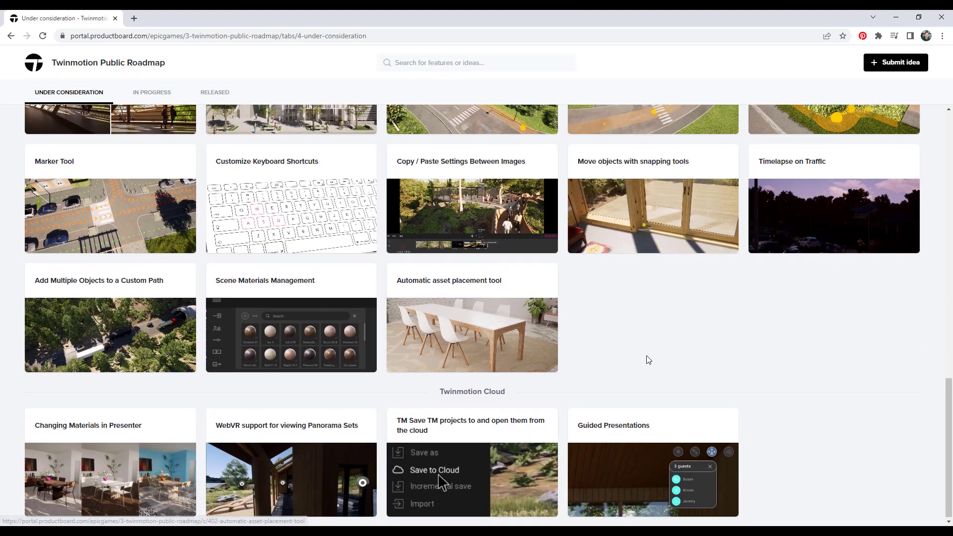
{"action": "scroll", "scroll_direction": "up", "scroll_amount": 3}
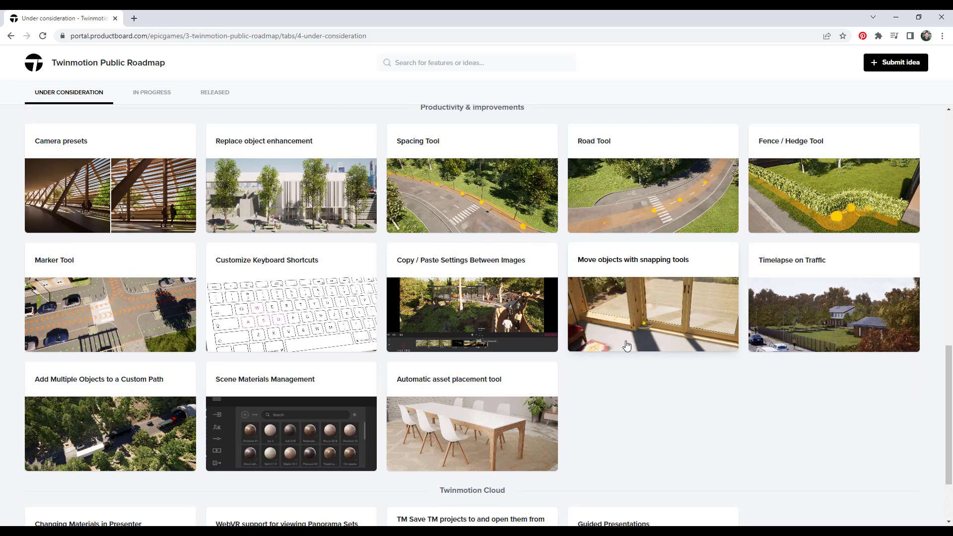
{"action": "mouse_move", "coordinate": [88, 190]}
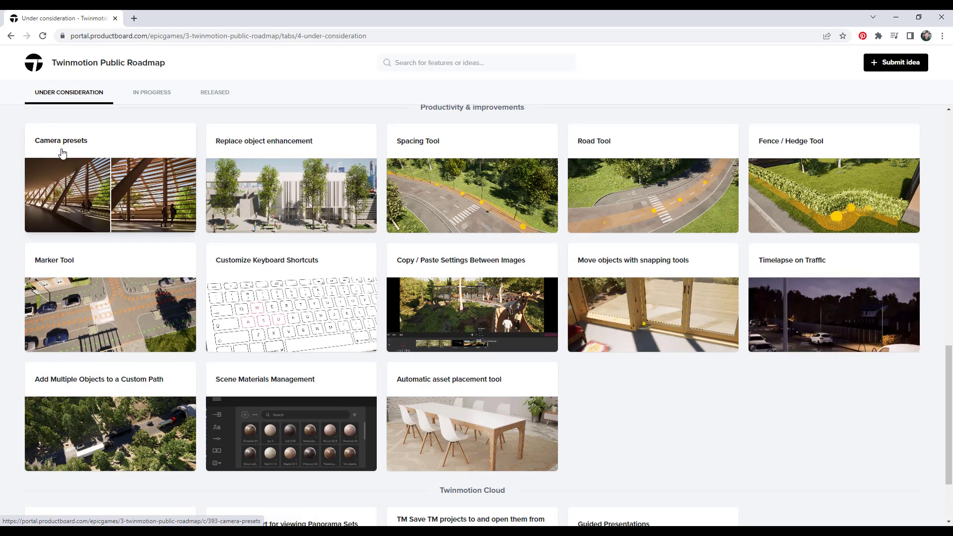
{"action": "scroll", "scroll_direction": "down", "scroll_amount": 3}
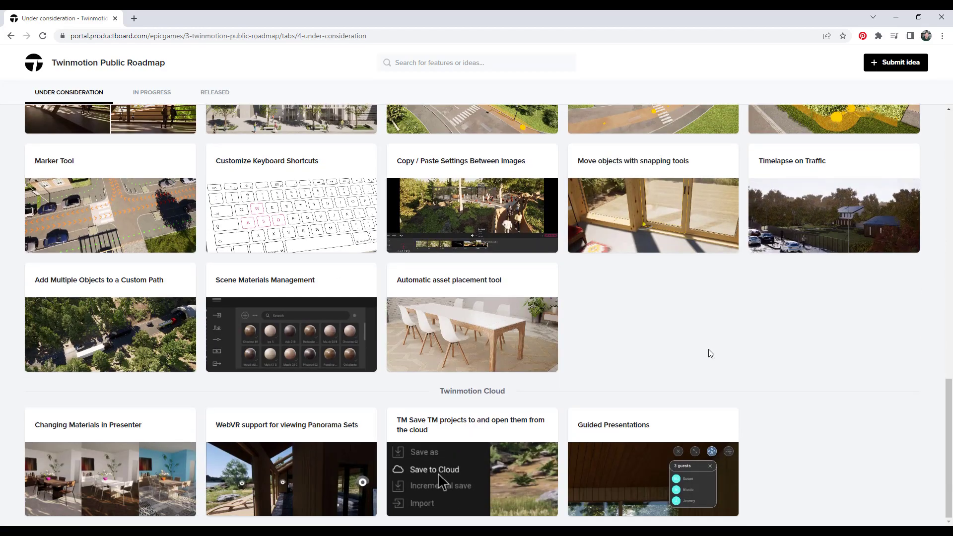
{"action": "scroll", "scroll_direction": "down", "scroll_amount": 3}
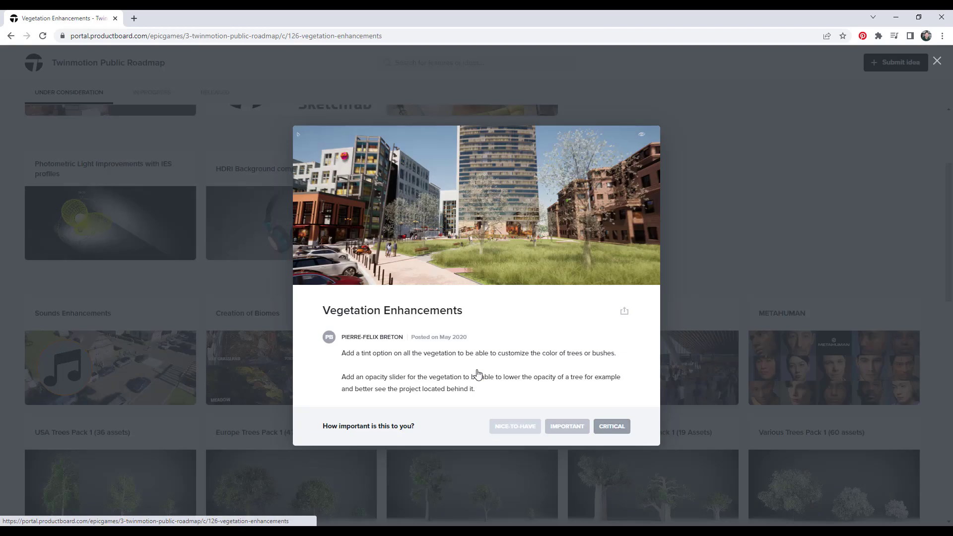
Step: Close the Vegetation Enhancements card and return to the top of the list
{"action": "left_click", "coordinate": [938, 60]}
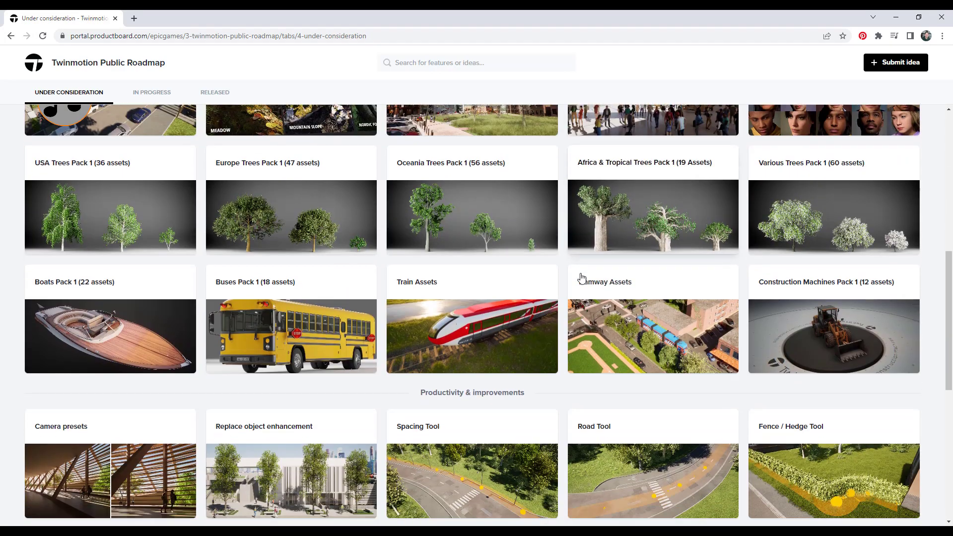
{"action": "scroll", "scroll_direction": "down", "scroll_amount": 3}
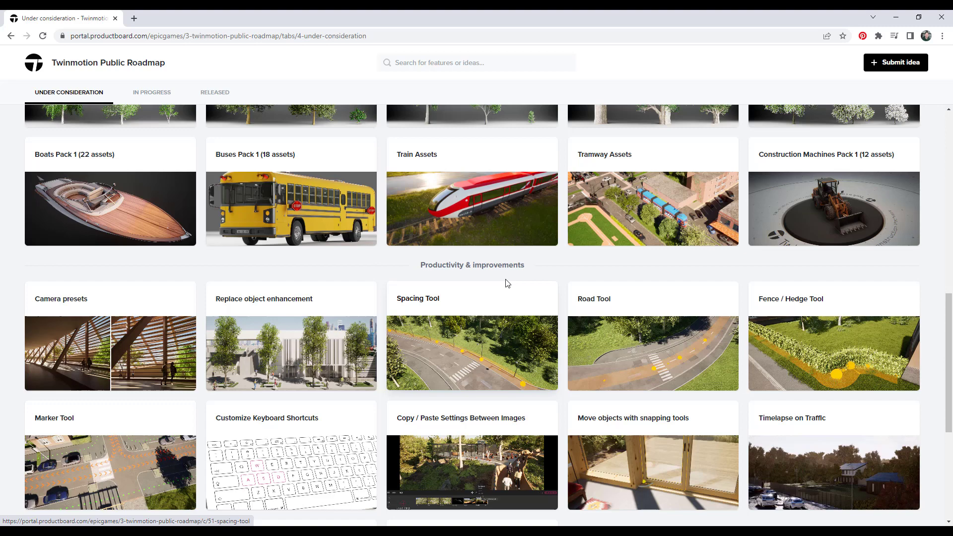
{"action": "scroll", "scroll_direction": "up", "scroll_amount": 3}
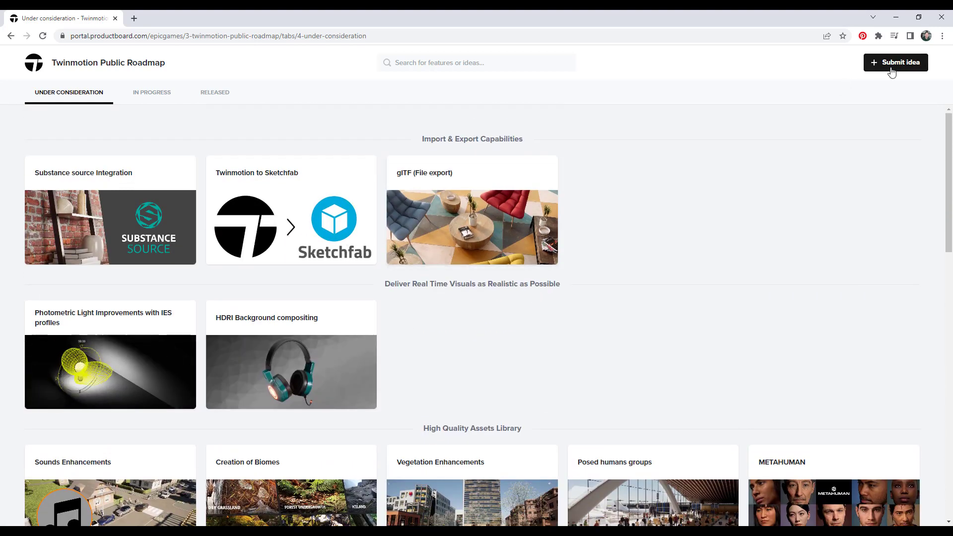
Step: Submit a Critical idea: improve grass placement so grass respects the borders of target objects
{"action": "left_click", "coordinate": [895, 61]}
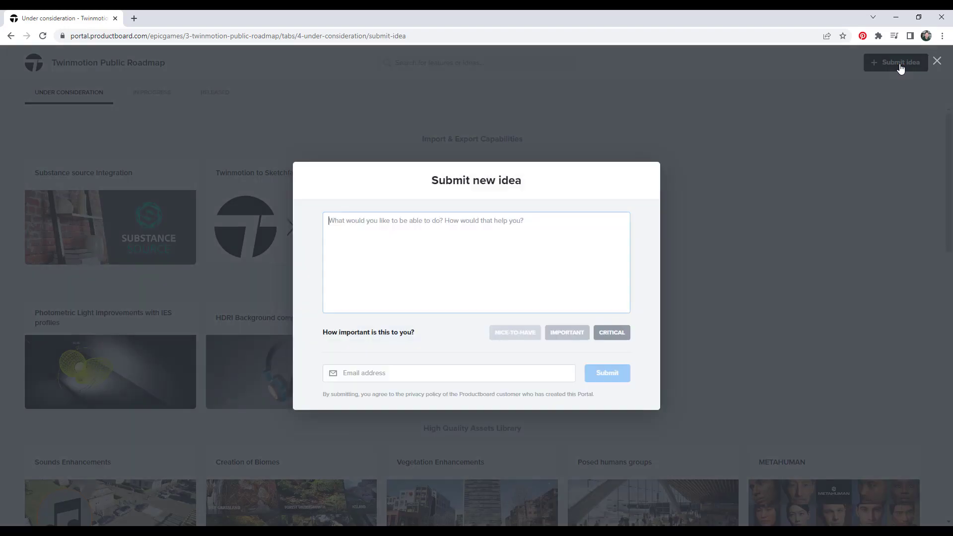
{"action": "mouse_move", "coordinate": [550, 180]}
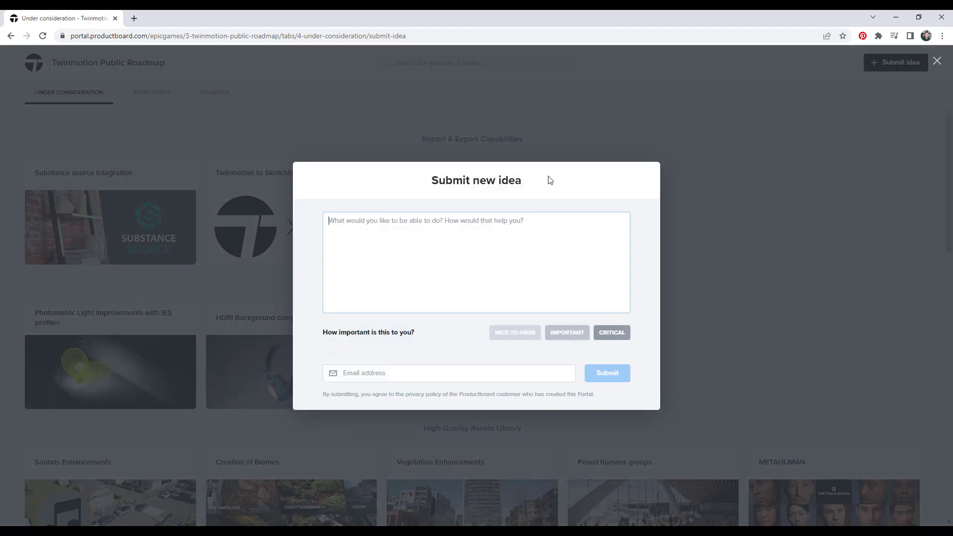
{"action": "type", "text": "Improve grass placement so the grass respects the borders of the objects you'"}
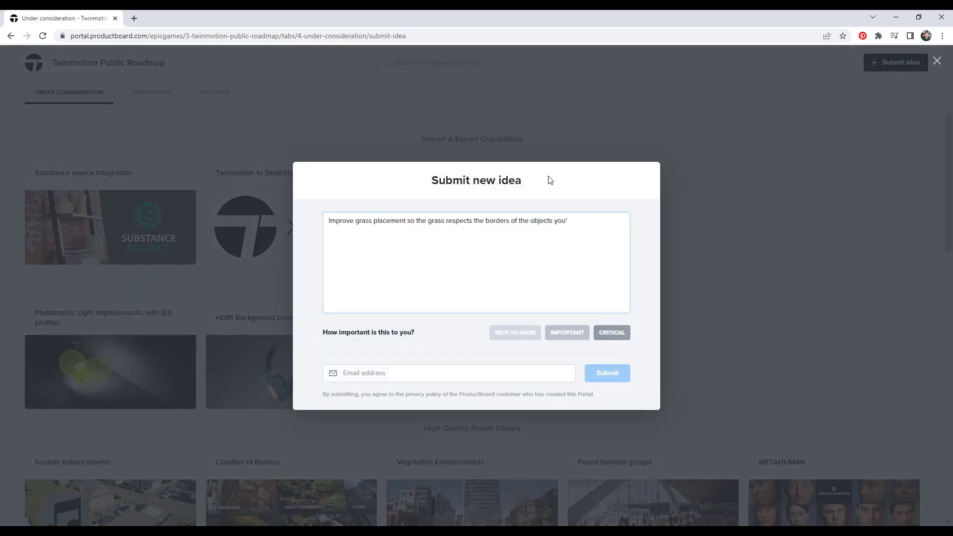
{"action": "type", "text": "tools so the grass respects the borders of the objects we're trying to apply it to. The grass currently goes past the edges of anything we apply it to, making for an unrealistic result that requires cleanup."}
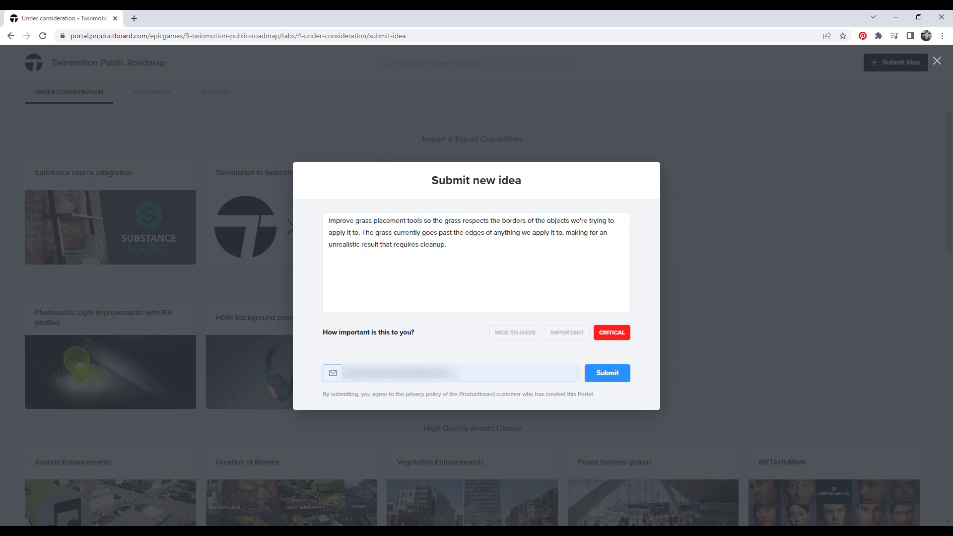
{"action": "left_click", "coordinate": [608, 372]}
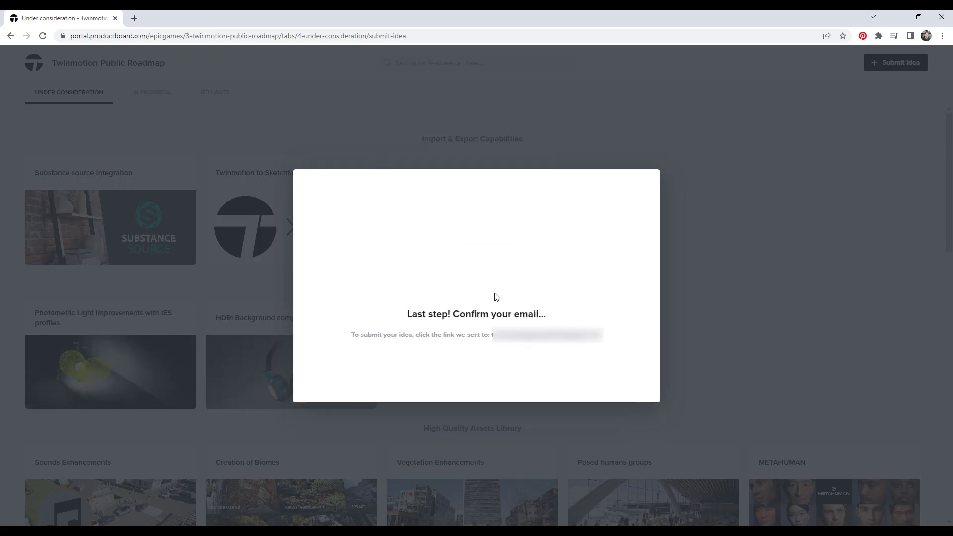